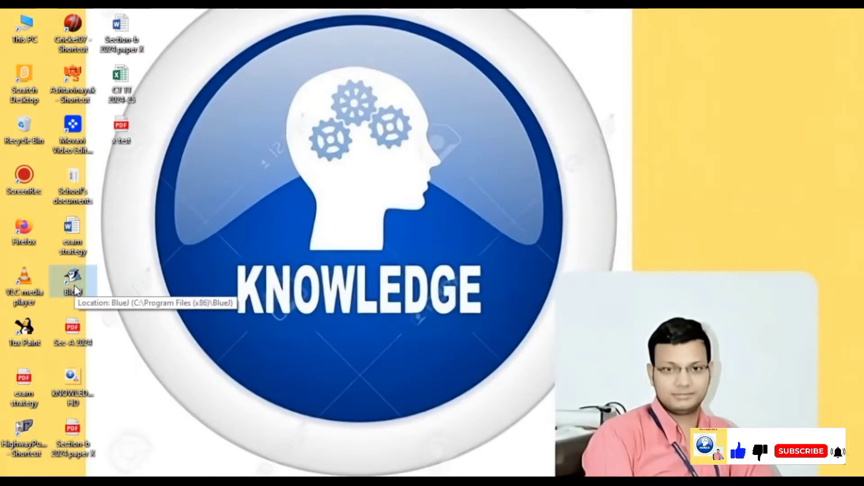
Step: Launch BlueJ from its desktop shortcut
double_click(72, 280)
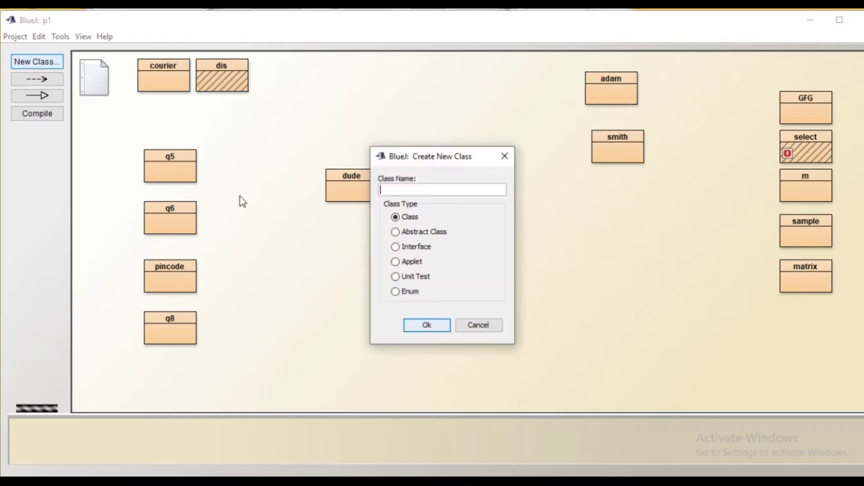
Step: Create class jup after fixing the invalid name, then open and clear its template source
text(ju)
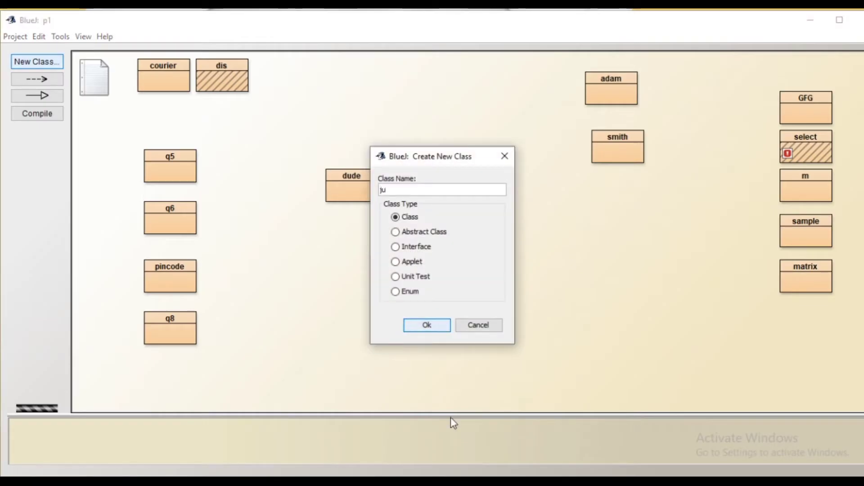
text(p')
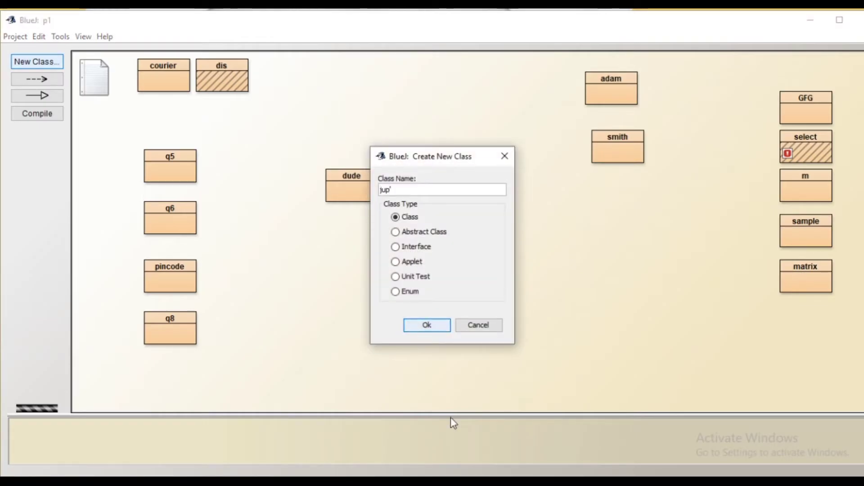
click(427, 325)
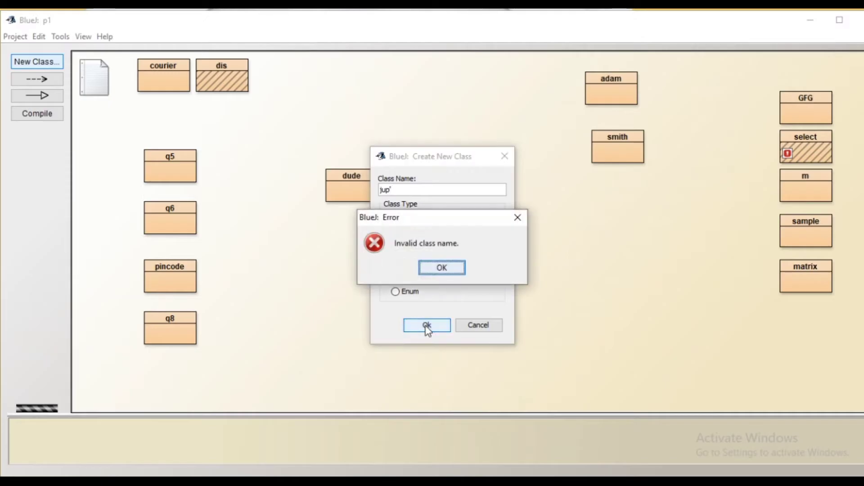
click(441, 267)
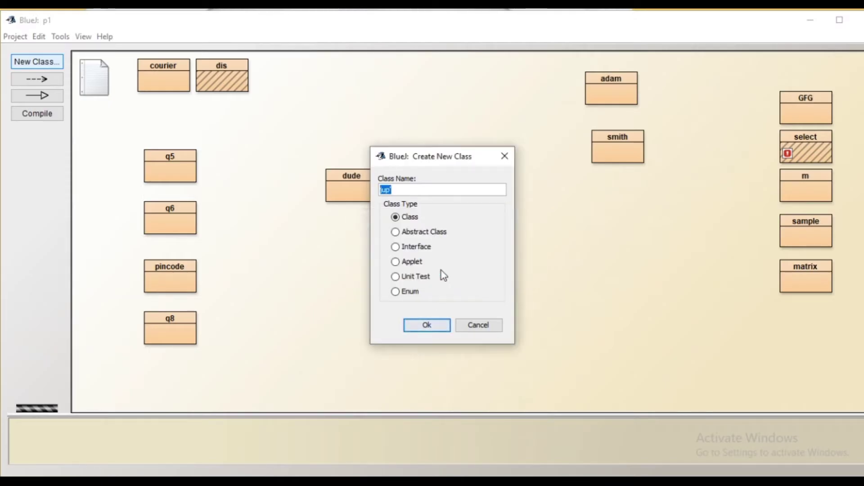
click(426, 324)
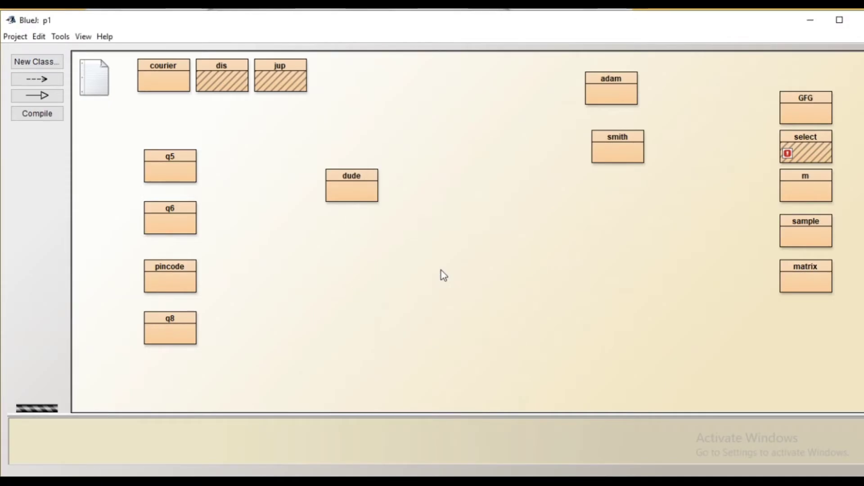
double_click(279, 76)
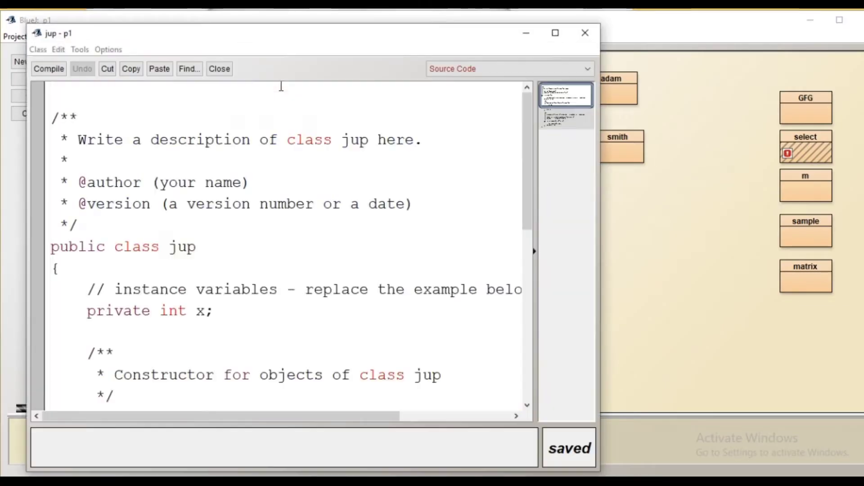
click(554, 32)
text(i)
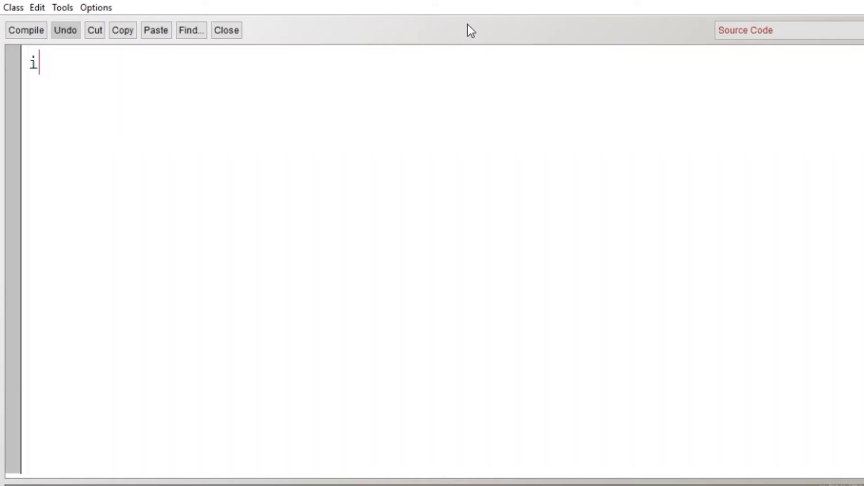
Step: Write the java.util.Scanner import and the class jup declaration
text(mport)
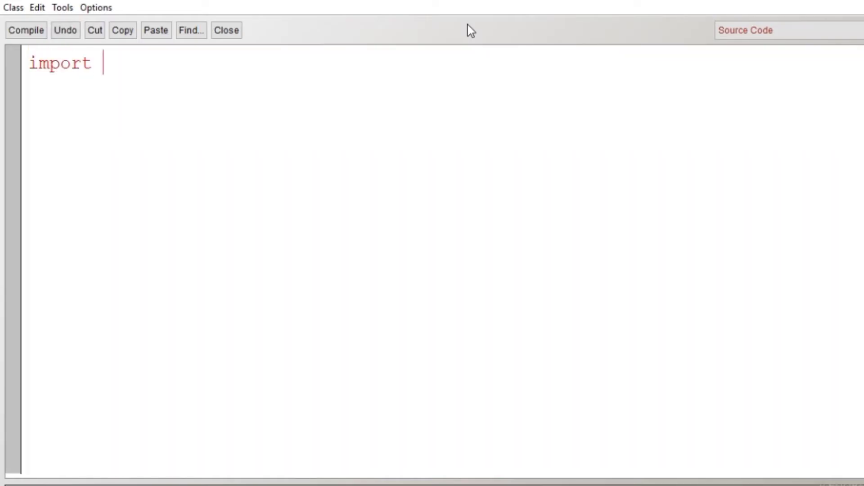
text(java.uto)
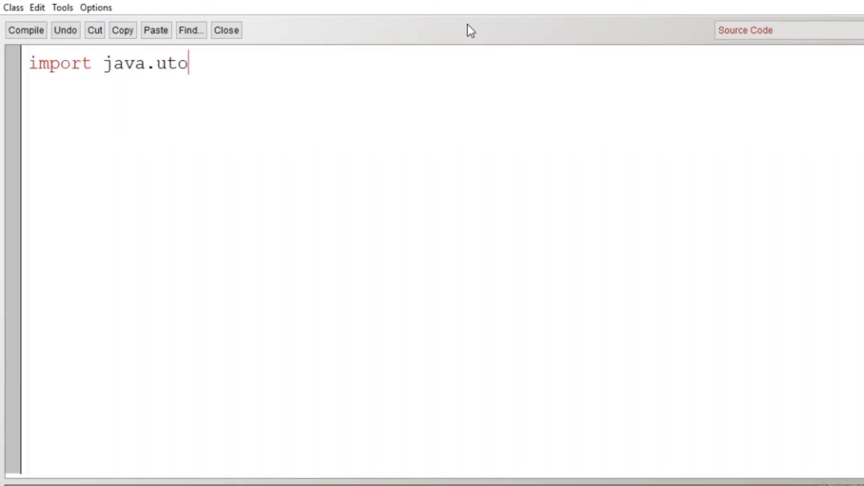
text(il.Sca)
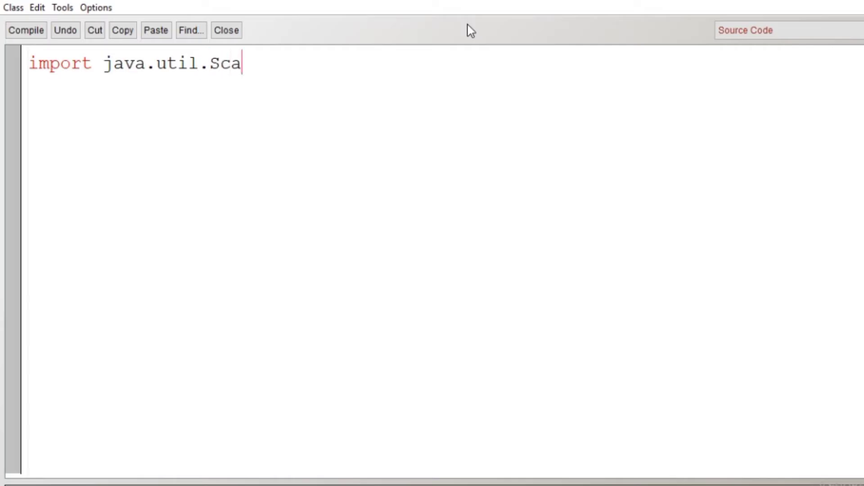
text(nner;)
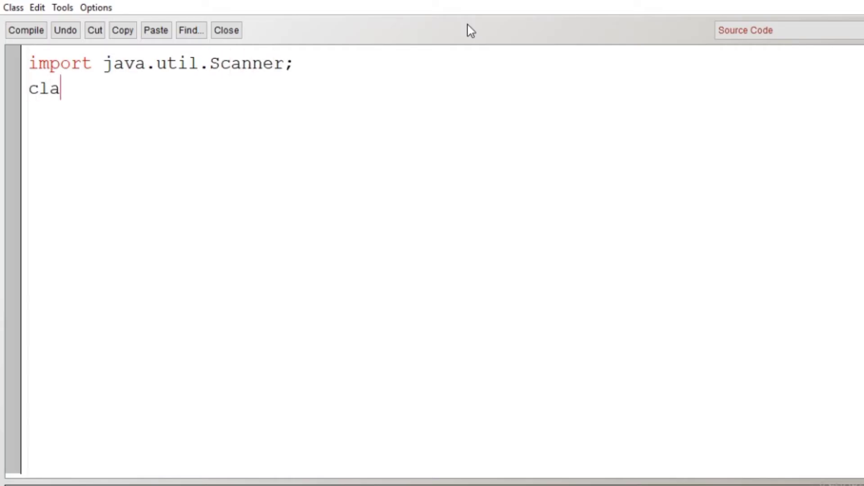
text(ss ju)
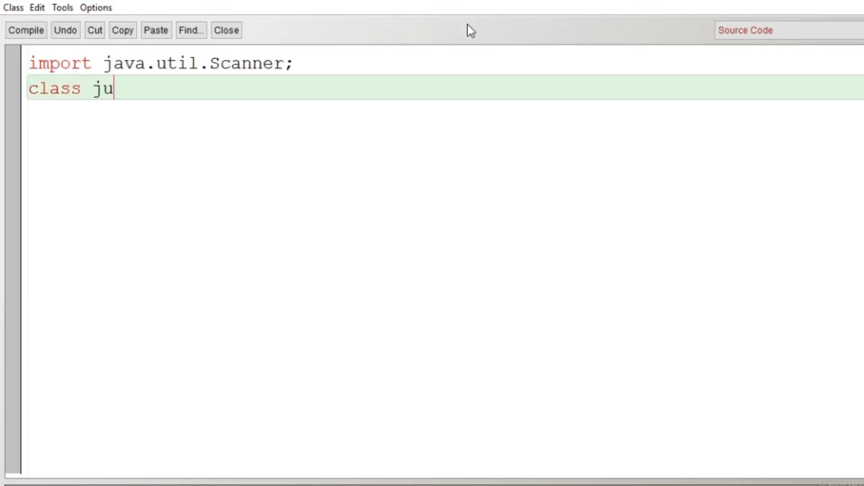
text(p{)
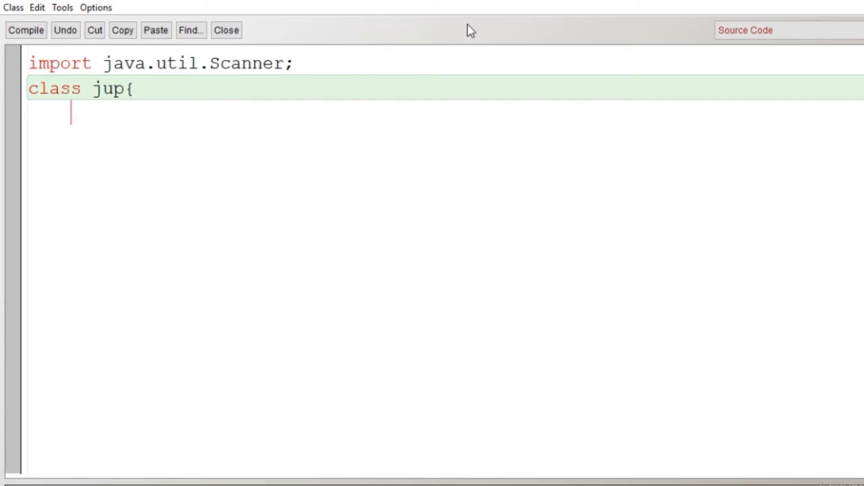
Step: Declare public static void main() and create Scanner ob reading System.in
text(public stat)
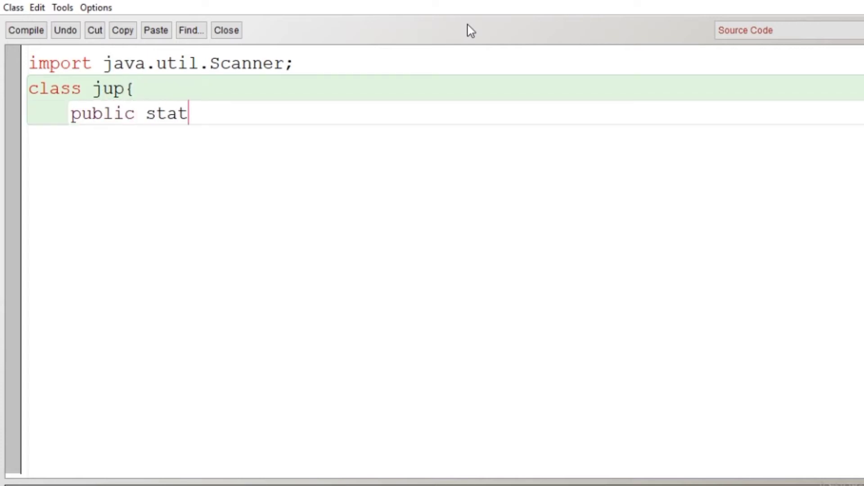
text(ic)
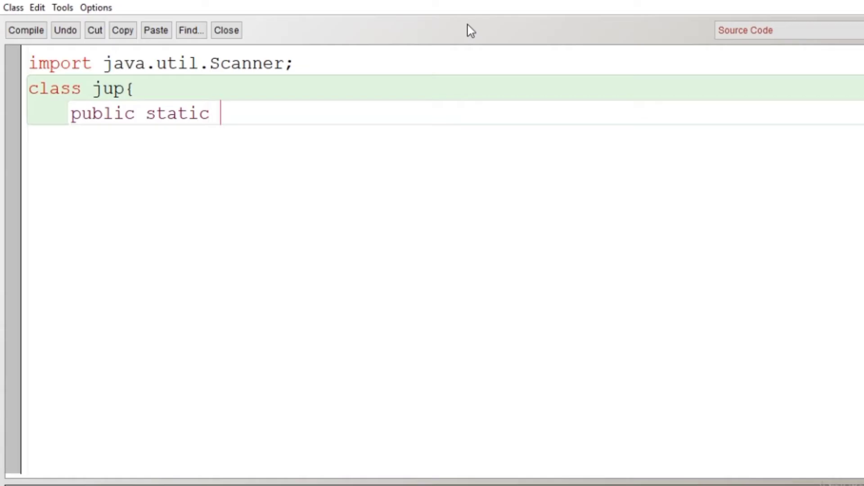
text(void main)
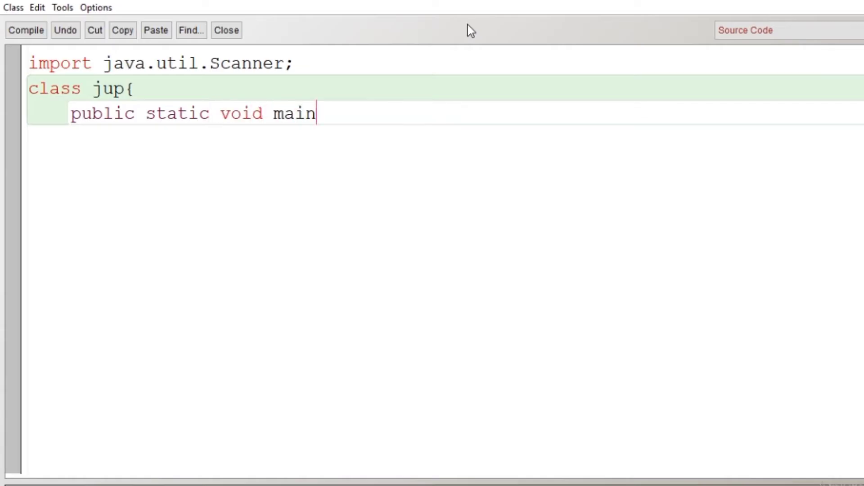
text((){)
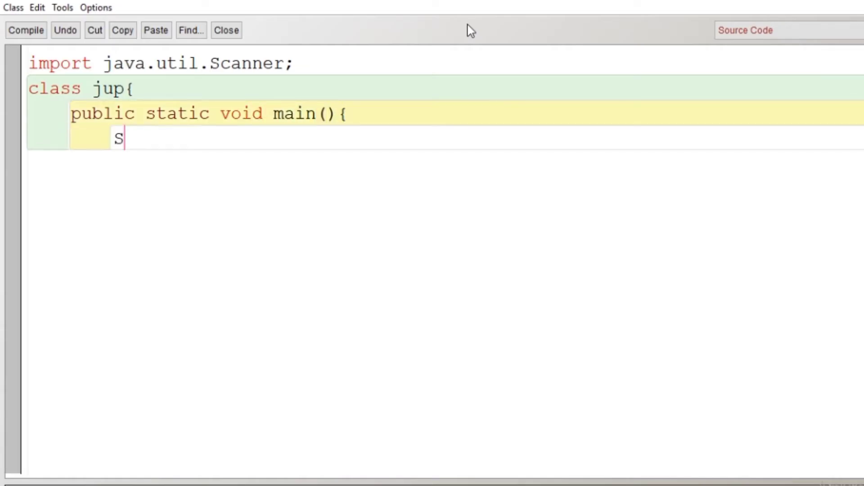
text(canner o)
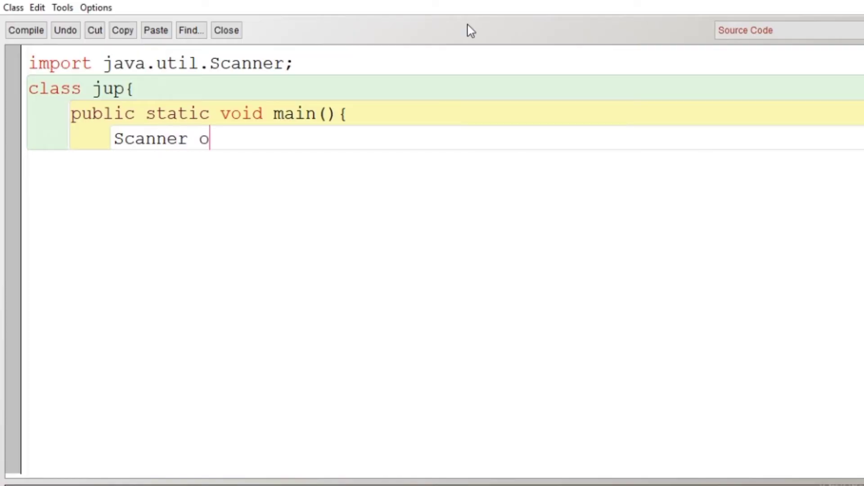
text(b=new S)
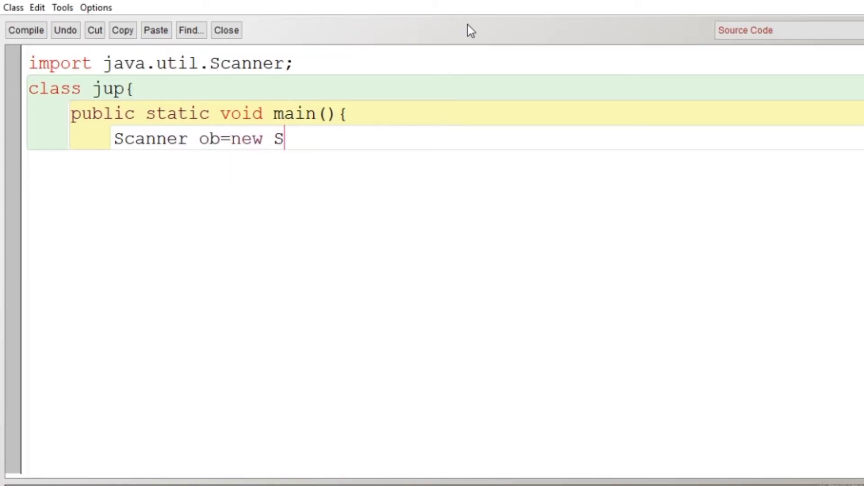
text(can)
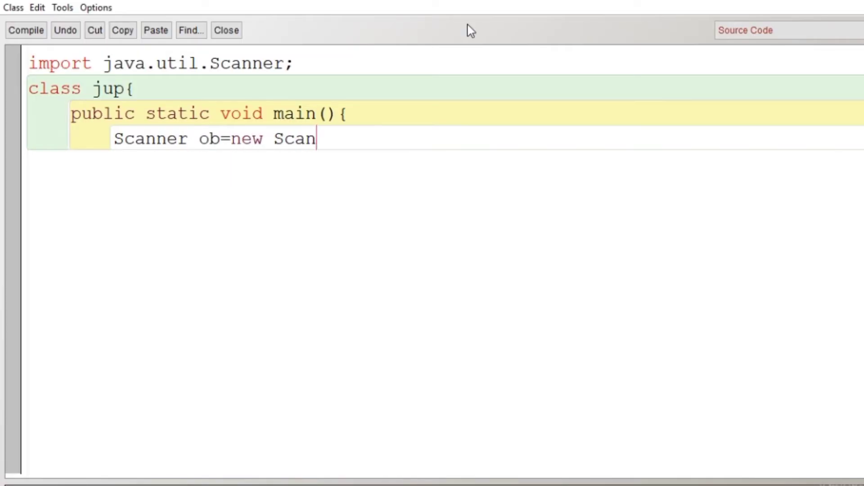
text(ner(S))
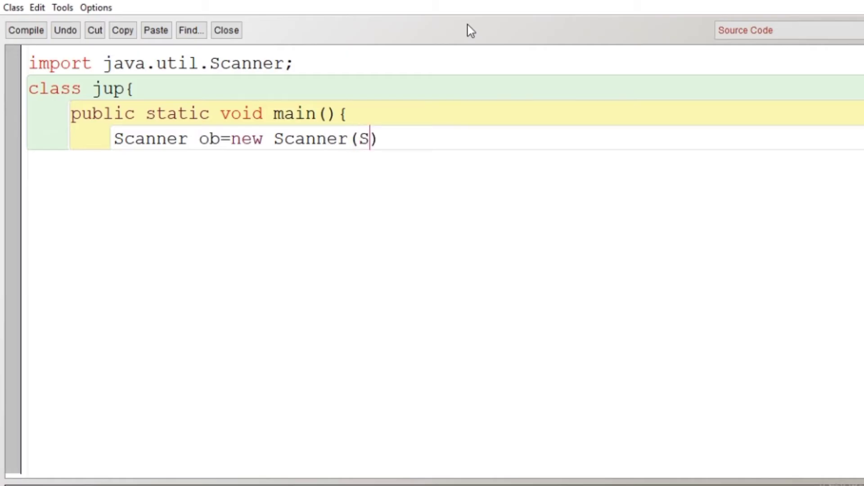
text(ystem.)
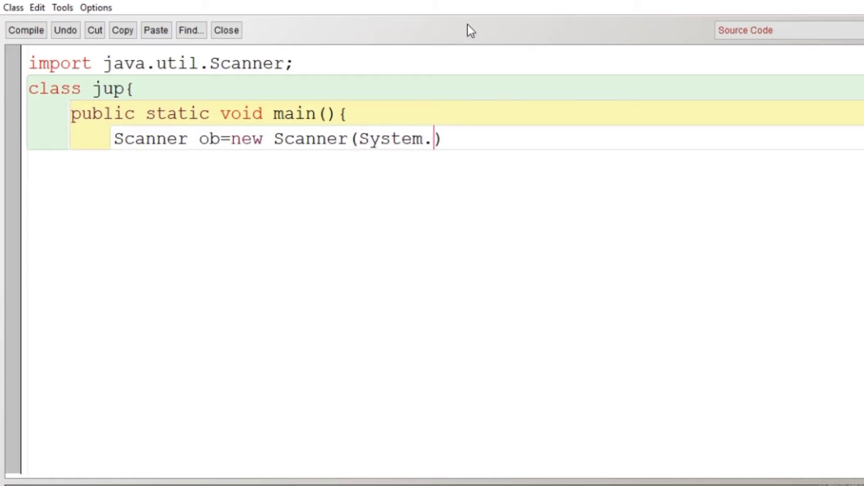
text(in))
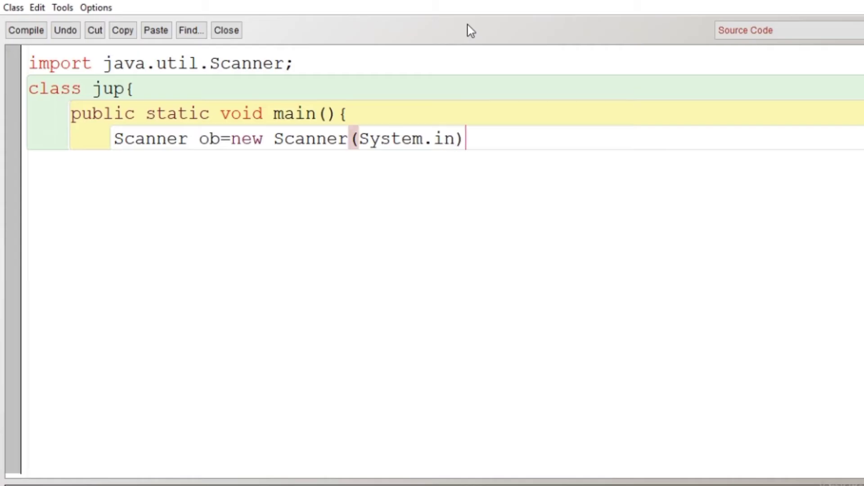
Step: Declare the integer variables n, num, rev=0 and sum=0
text(;)
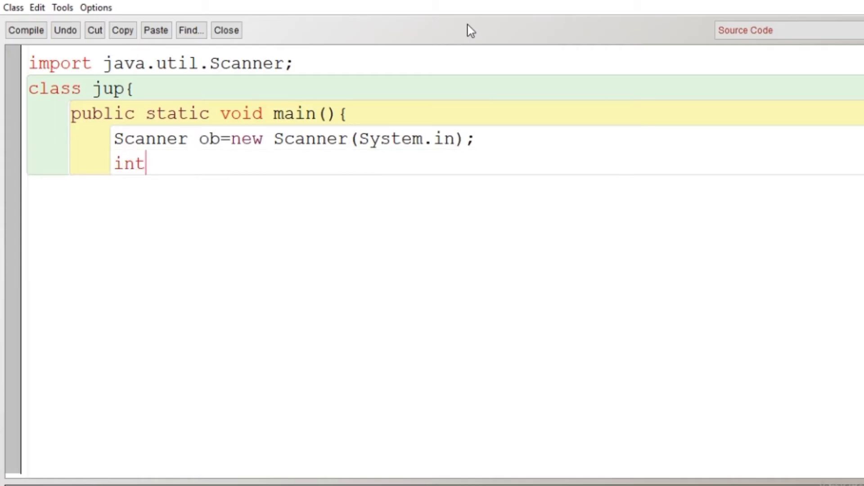
text(n)
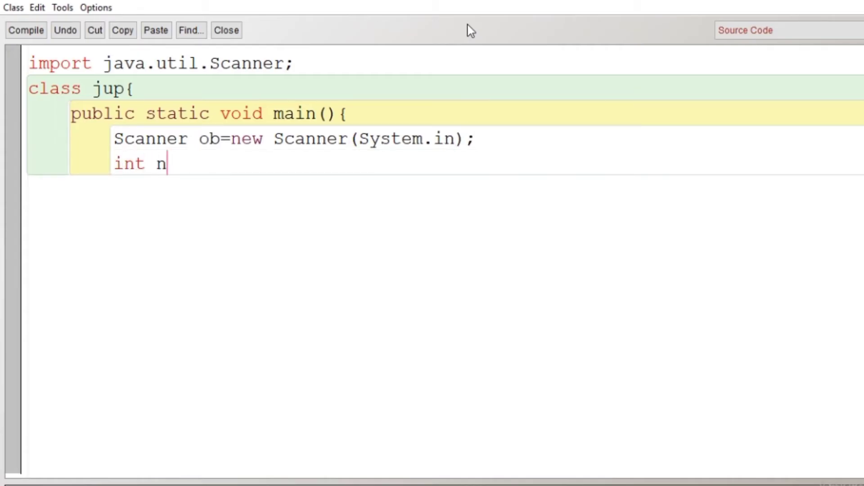
text(,)
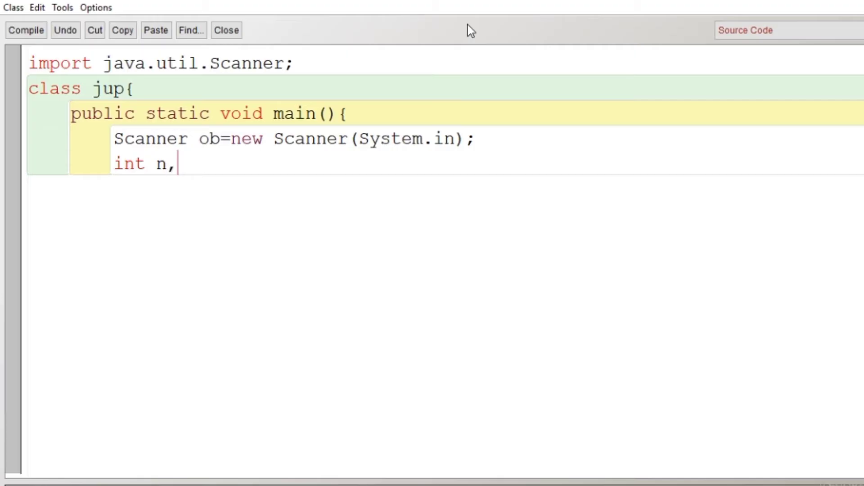
text(num,)
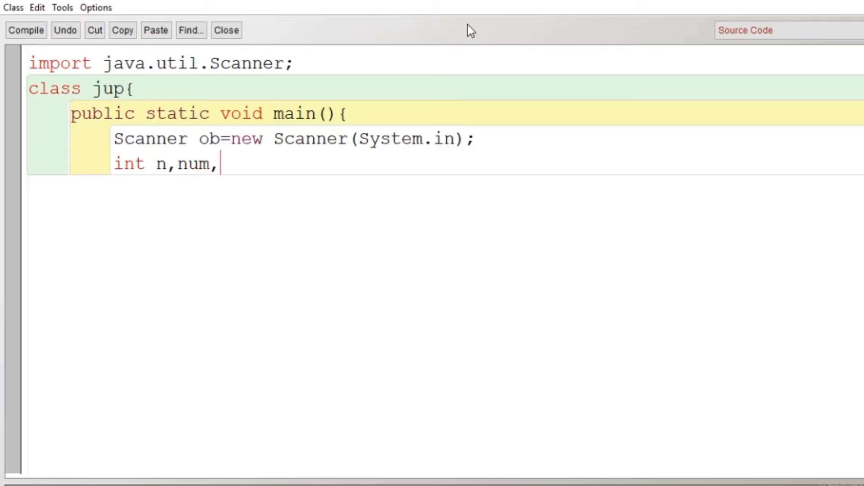
text(rev=)
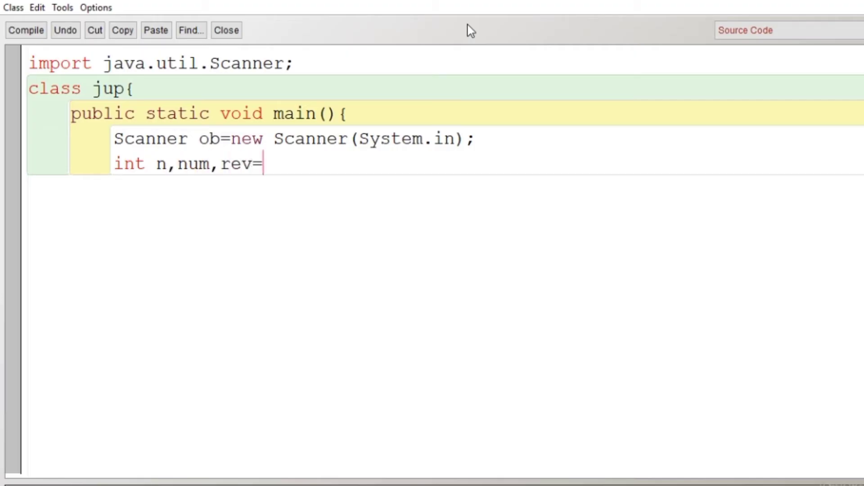
text(0)
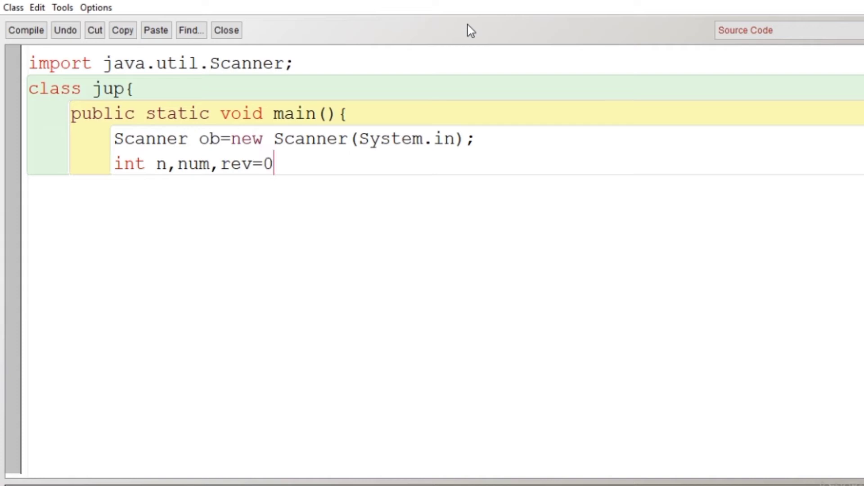
text(,sum=0;)
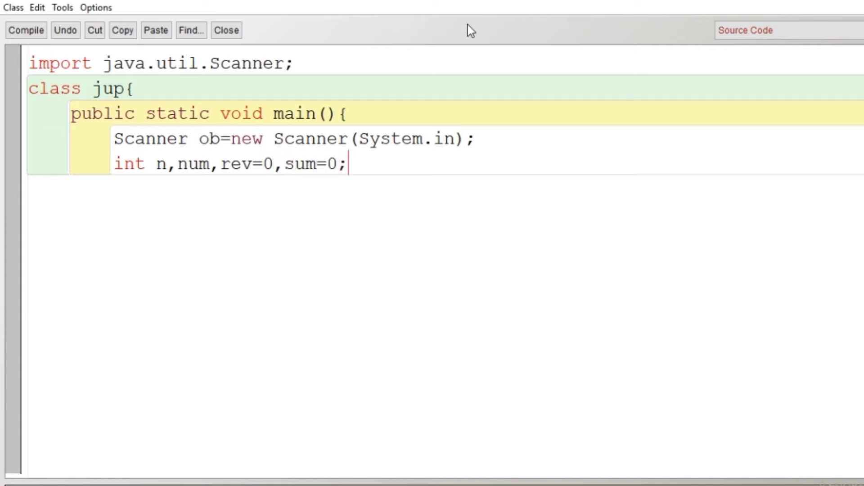
Step: Print the "Enter a number" prompt and read n with ob.nextInt()
text(System)
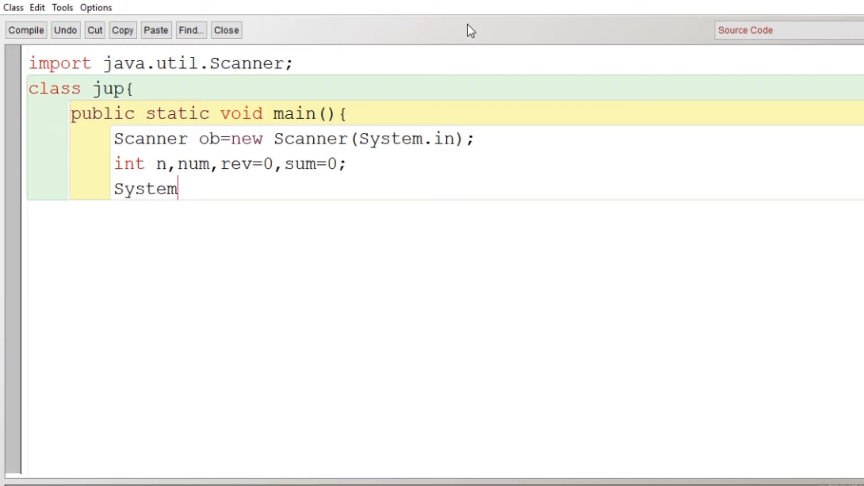
text(.out.p)
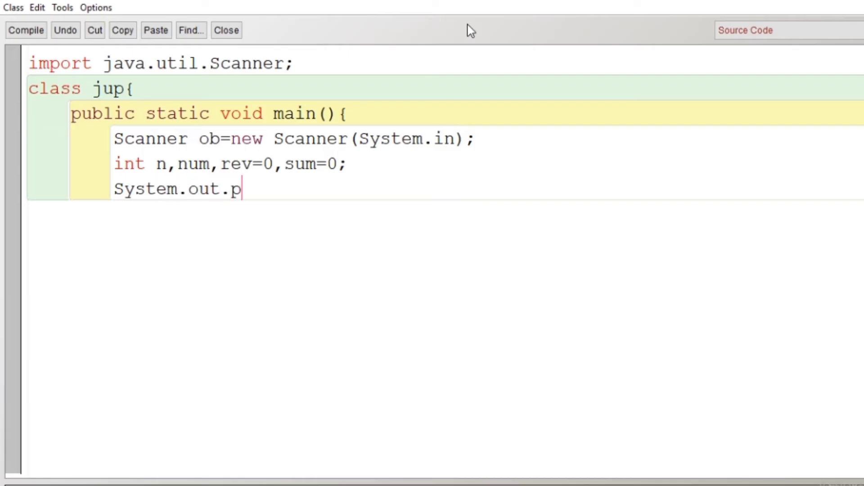
text(rintln())
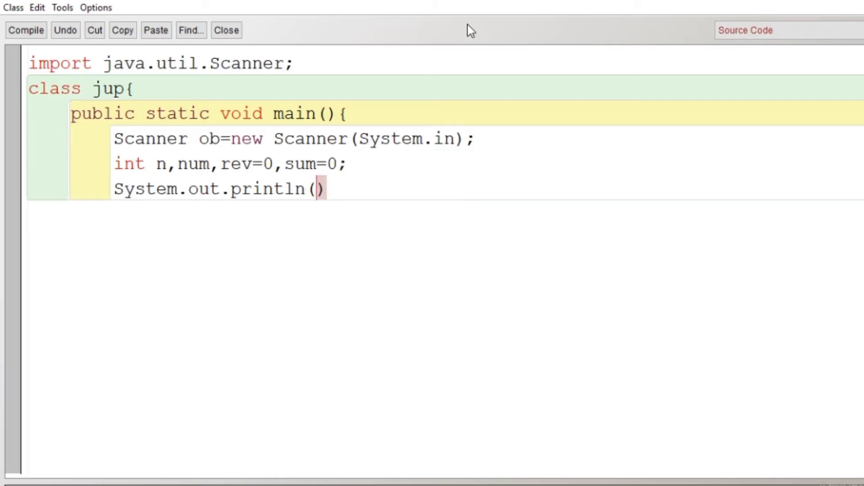
text("En")
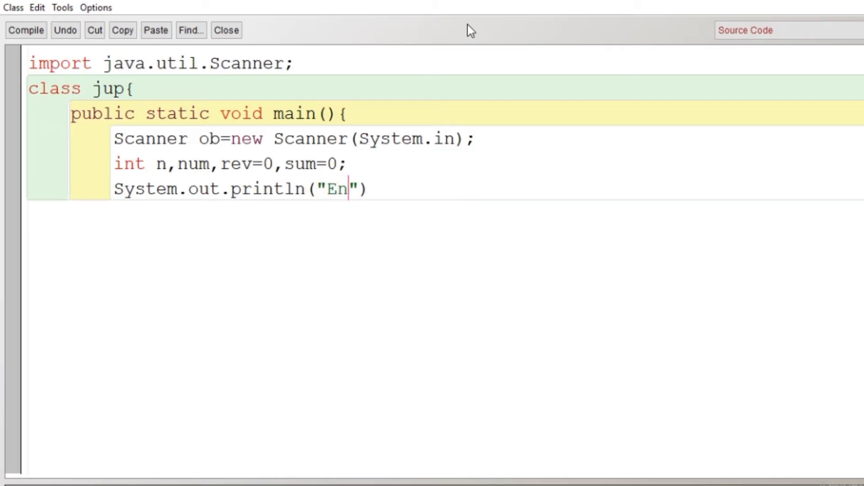
text(ter a number)
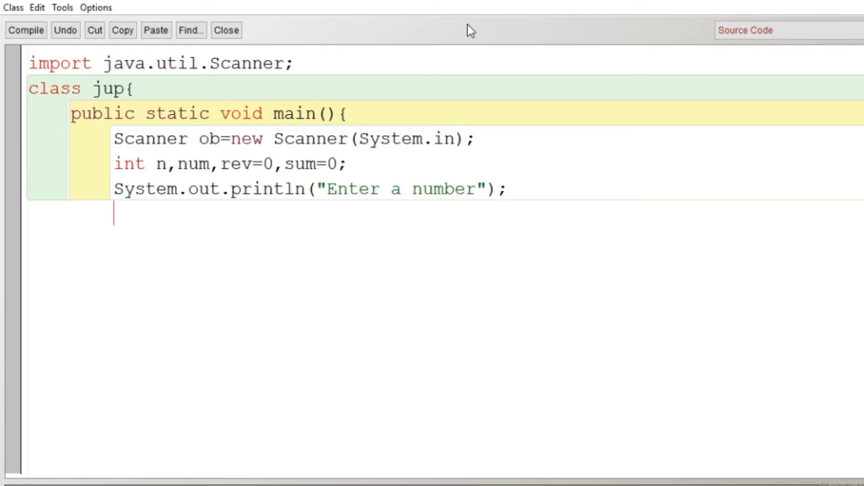
text(n=ob.n)
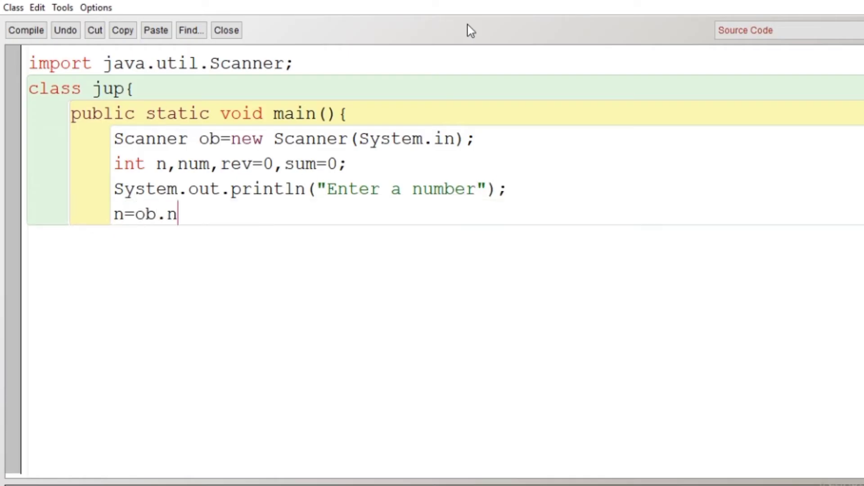
text(extIn)
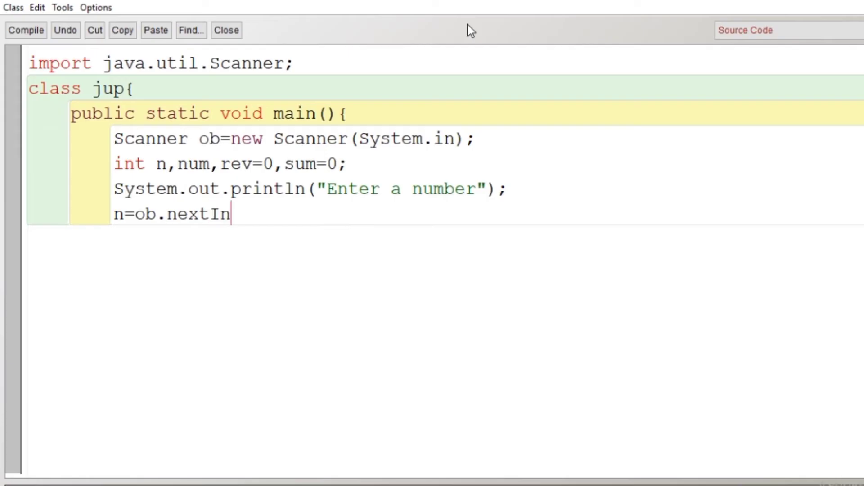
text(t();)
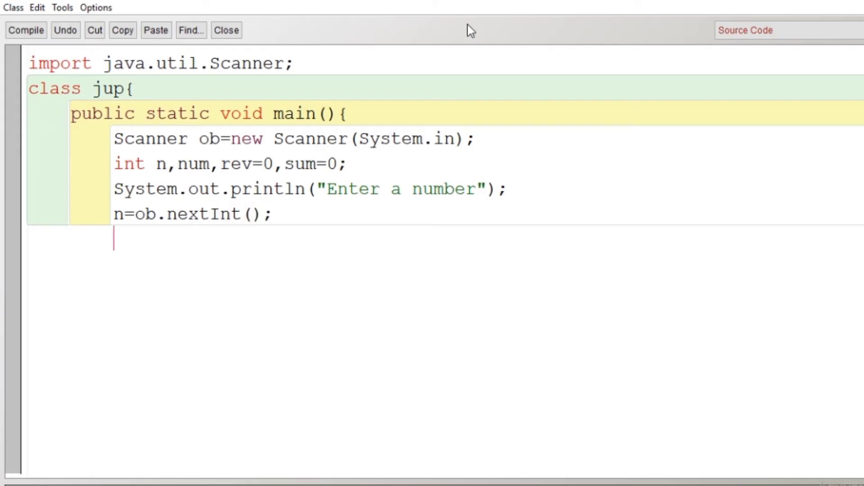
Step: Copy n into num and compute last digit int ld=n%10
text(num=n;)
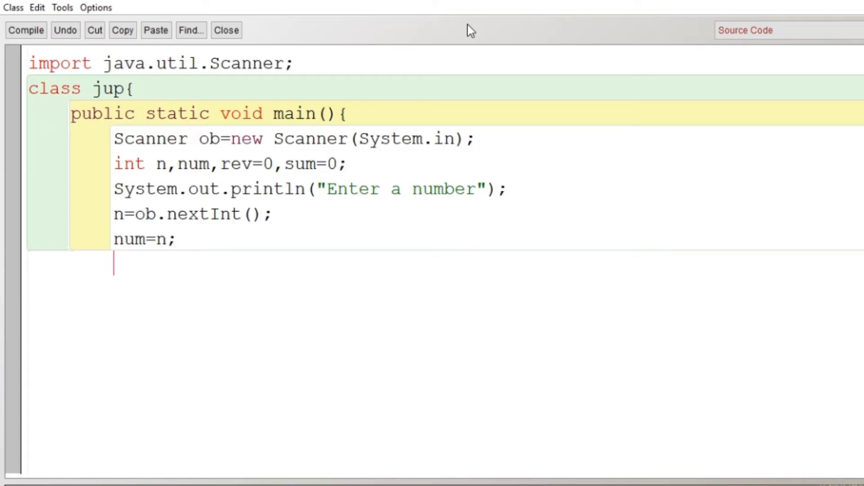
text(wh)
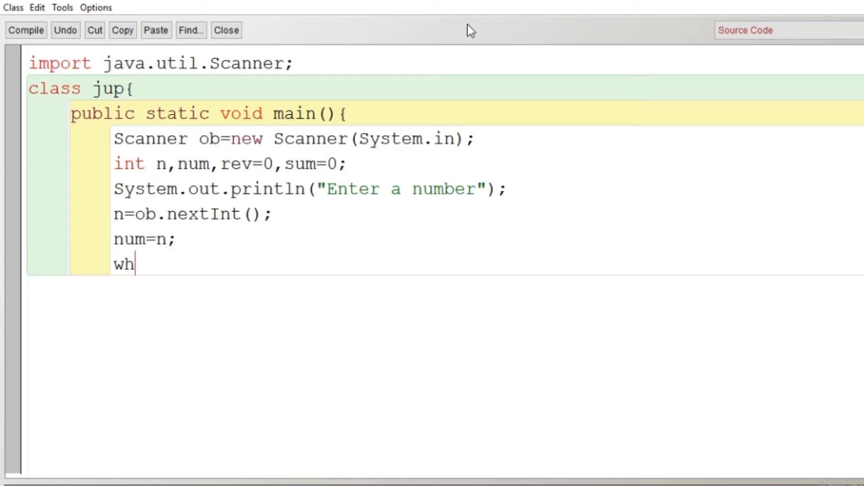
text(i)
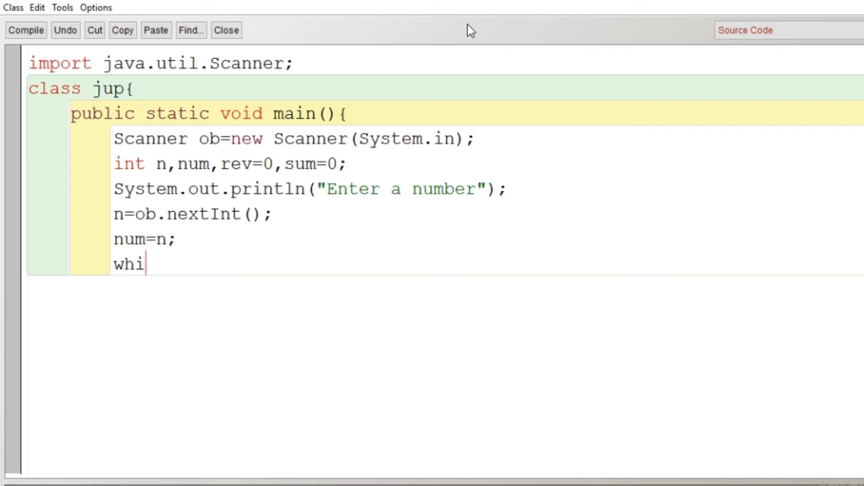
key(BackSpace)
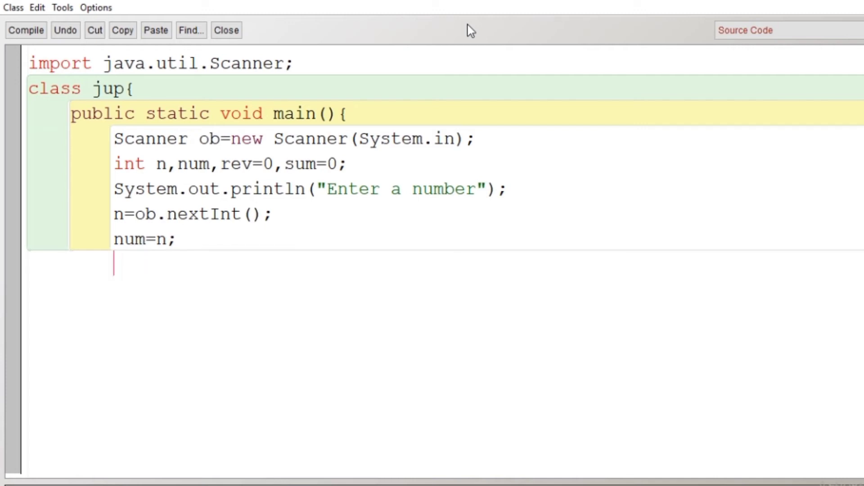
text(int l)
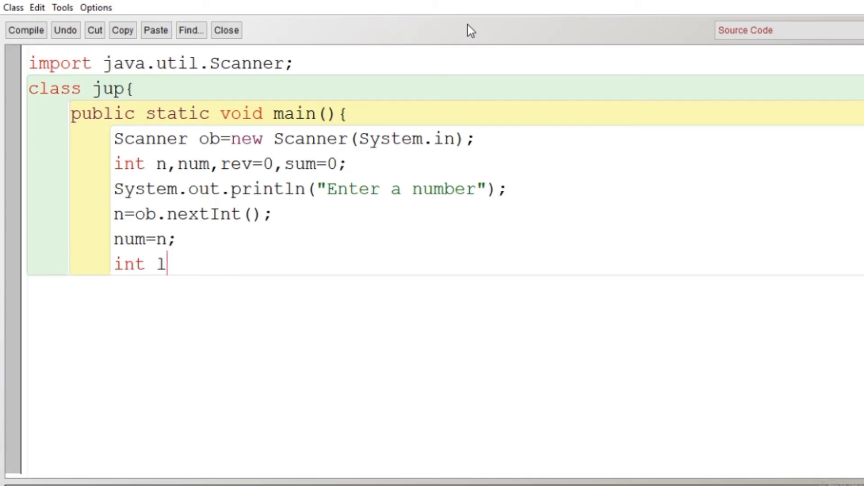
text(d=n)
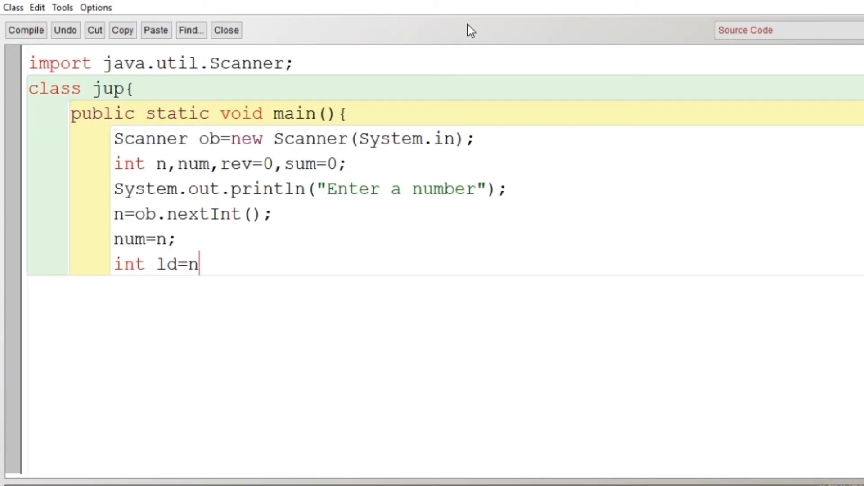
text(%10;)
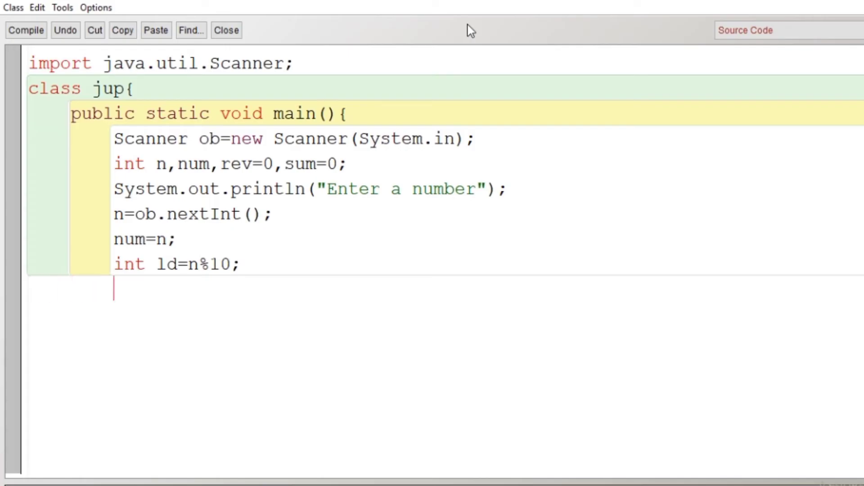
Step: Write while(num>0) with d=num%10, rev=rev*10+d and num=num/10
text(while())
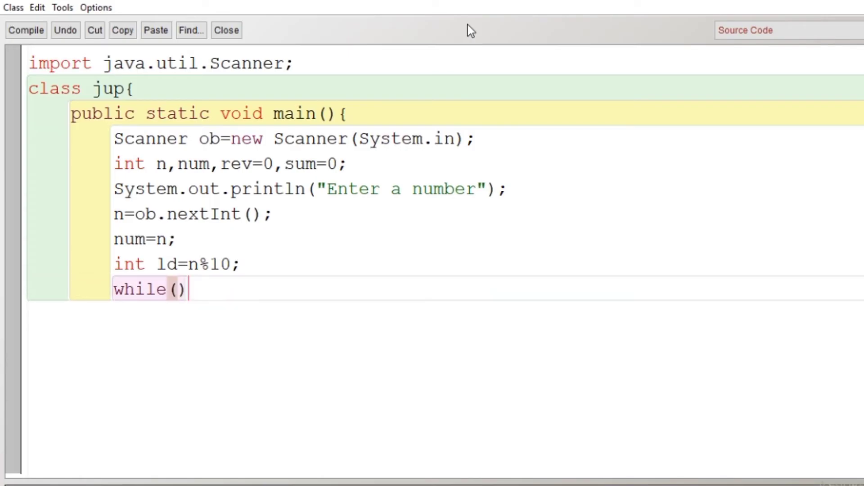
text(num)
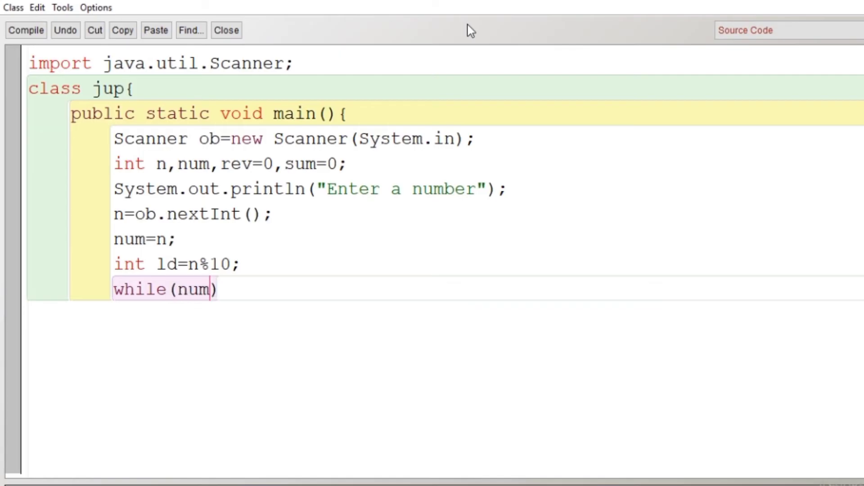
text(>0)
text(int)
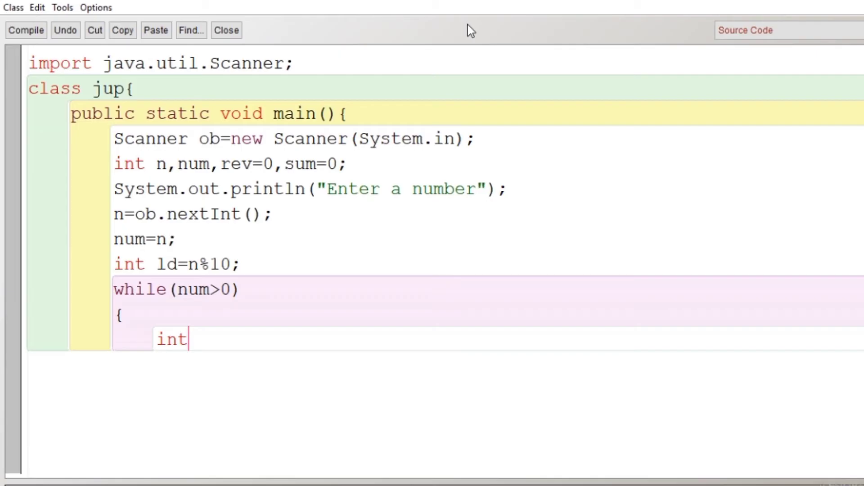
text(d=)
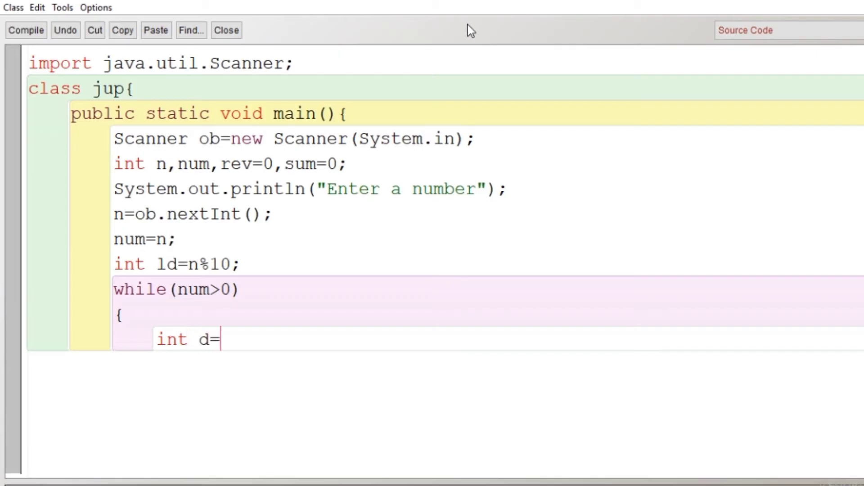
text(num%)
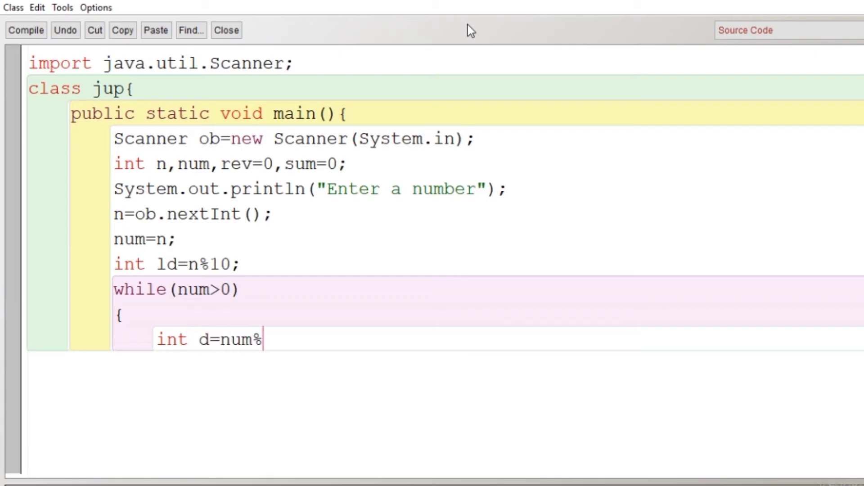
text(10;)
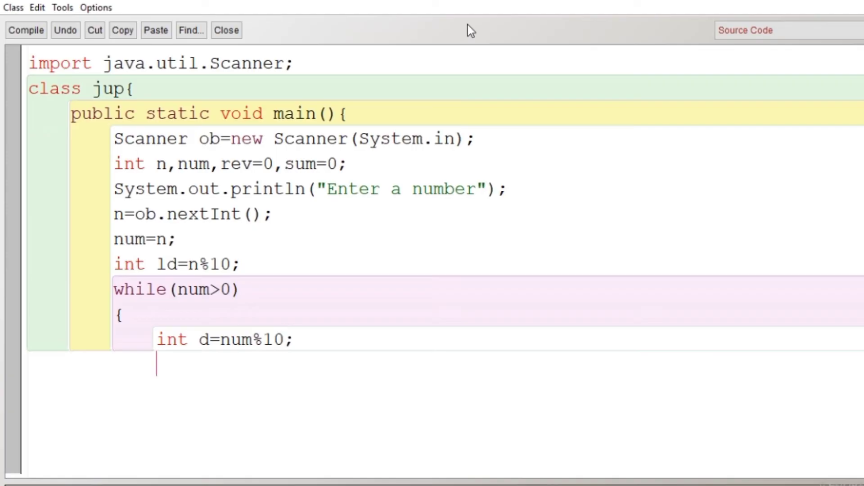
text(rev=re)
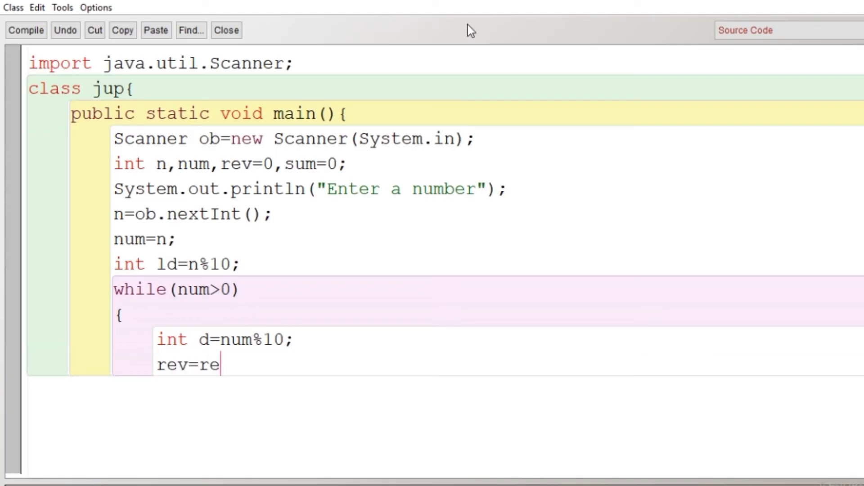
text(v*10+d)
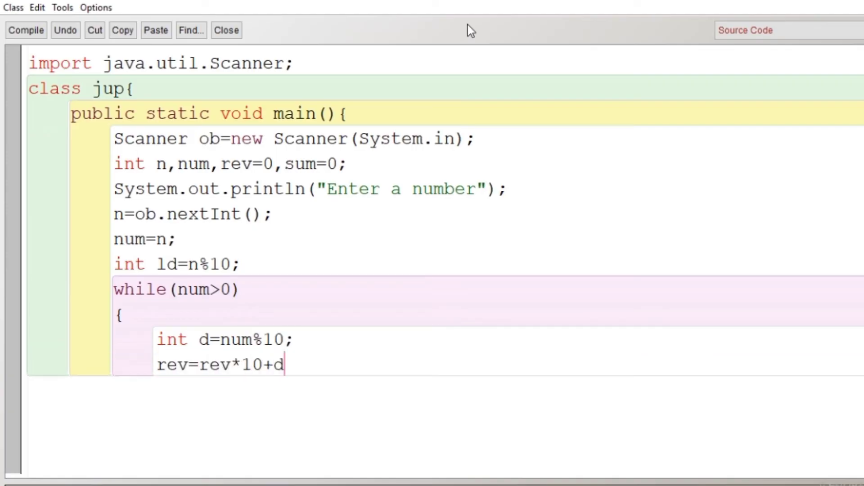
text(;)
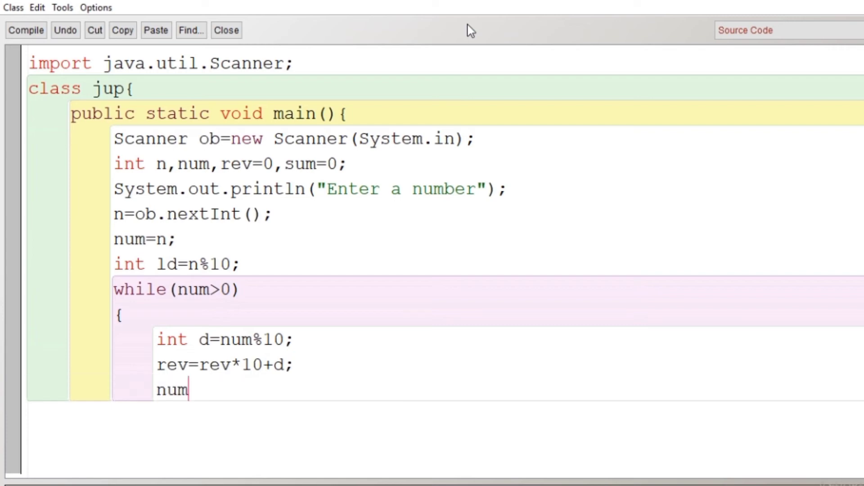
text(=num/10;)
text(})
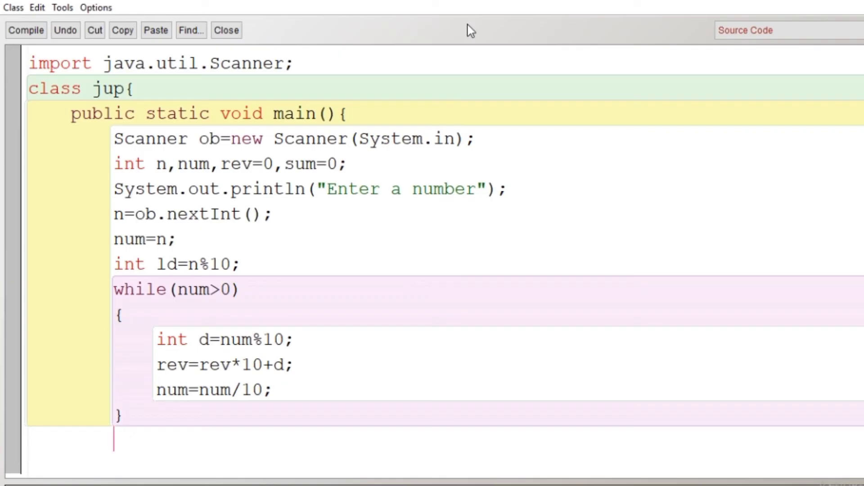
Step: Compute the first digit as int fd=rev%10
text(int)
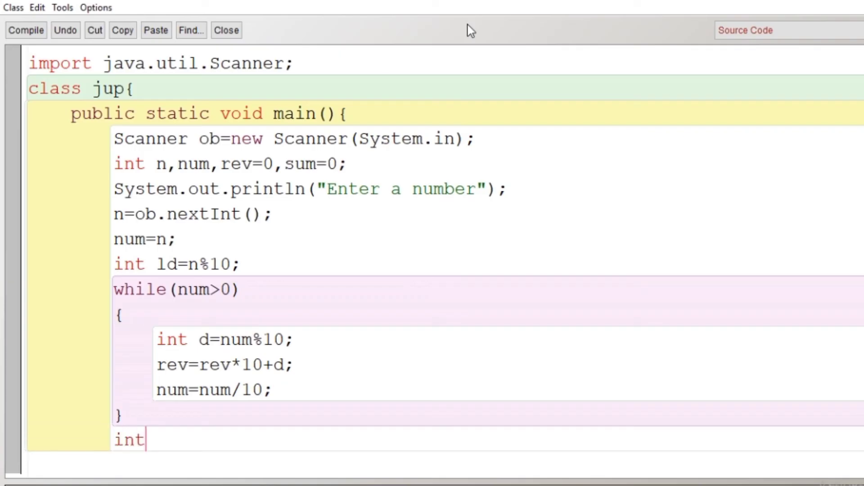
text(fd=)
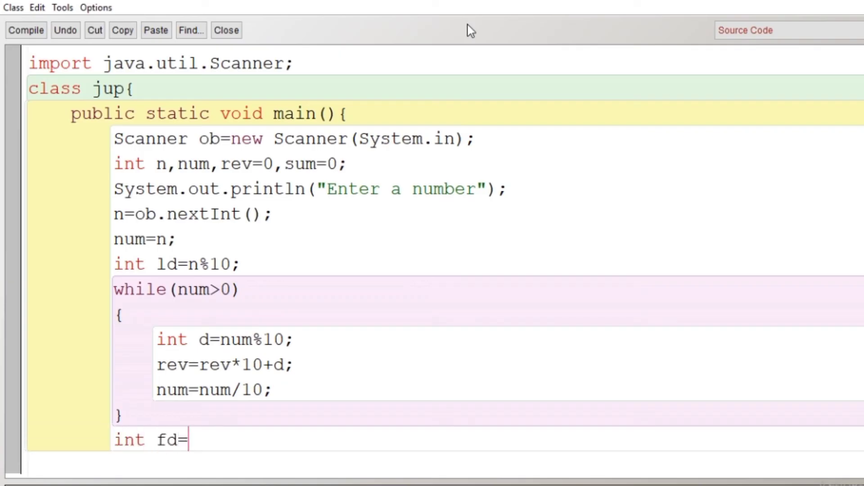
text(re)
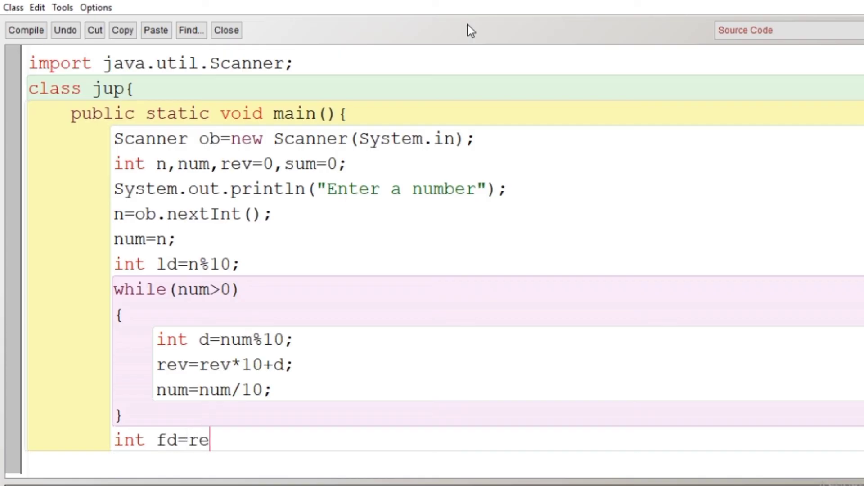
text(v%10;)
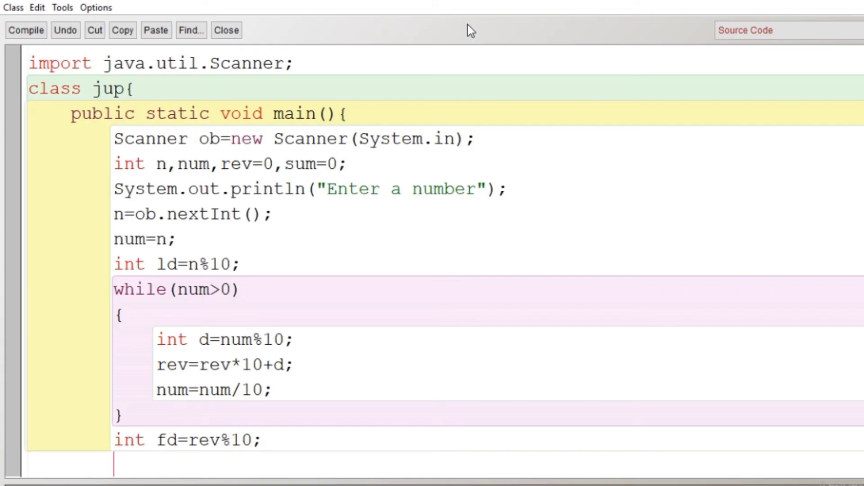
Step: Add the condition if(n%(fd+ld)==0)
text(if)
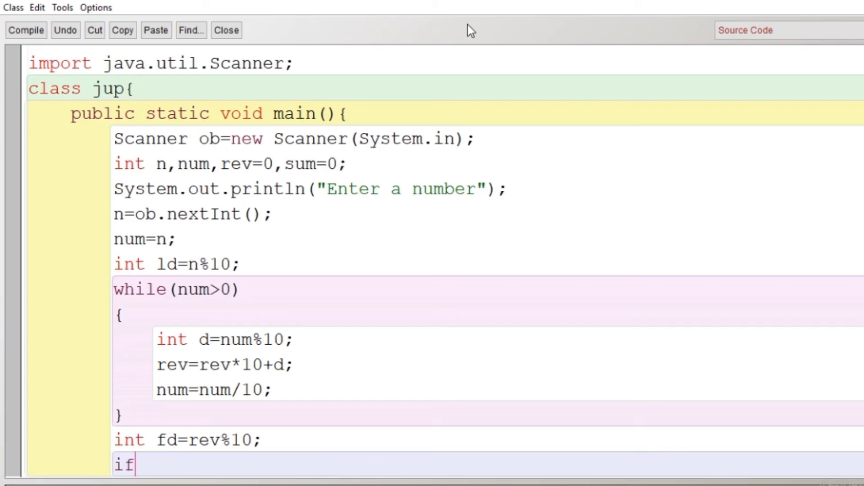
text(())
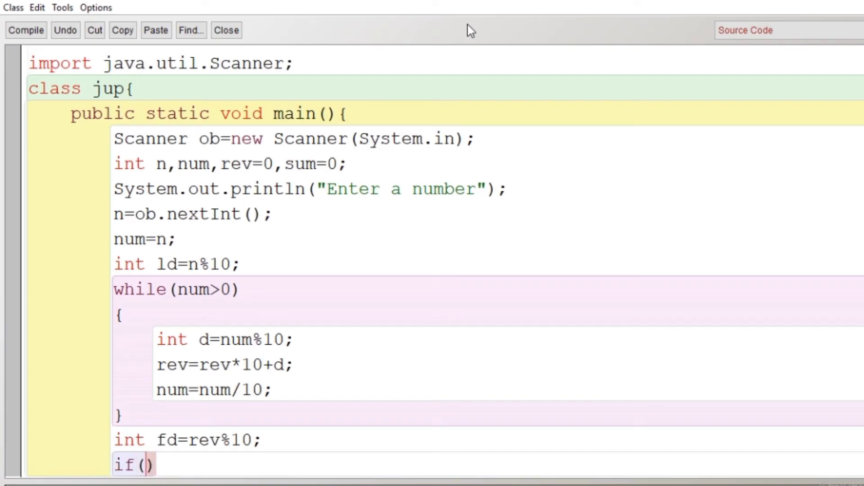
text(n)
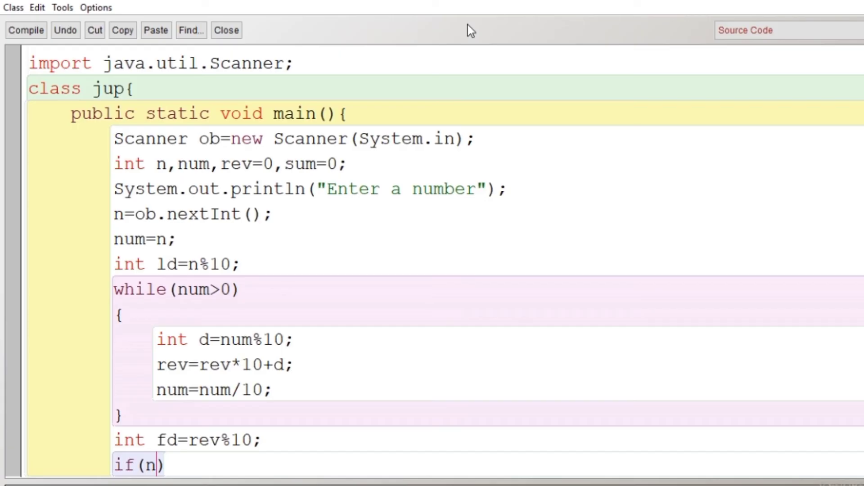
text(%)
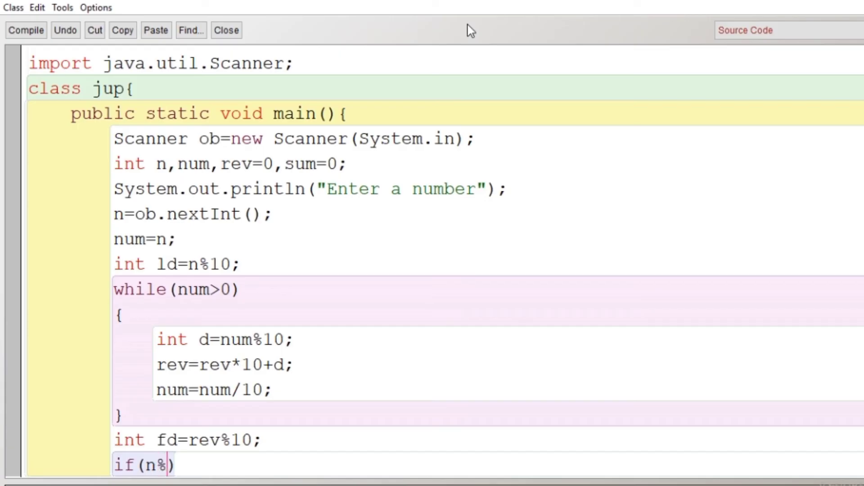
text((fd+)
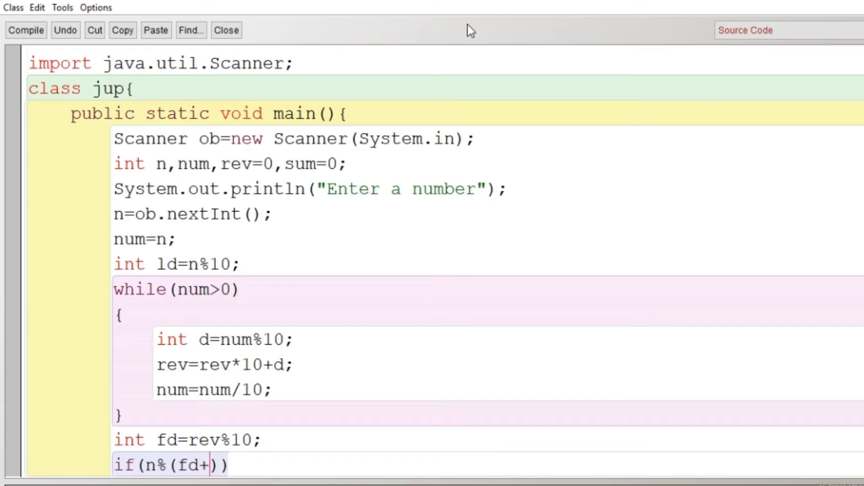
text(ld)
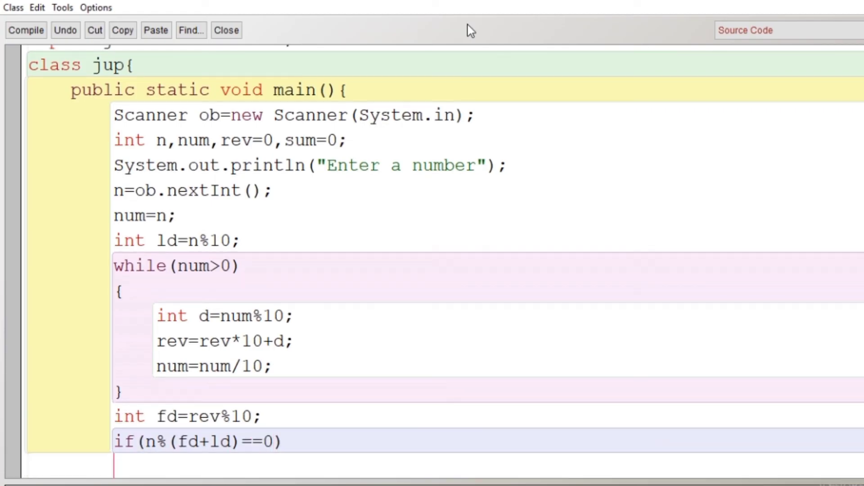
Step: Reuse the earlier println for "Its a Jupiter number", with an else printing "Its not a Jupiter number"
click(116, 292)
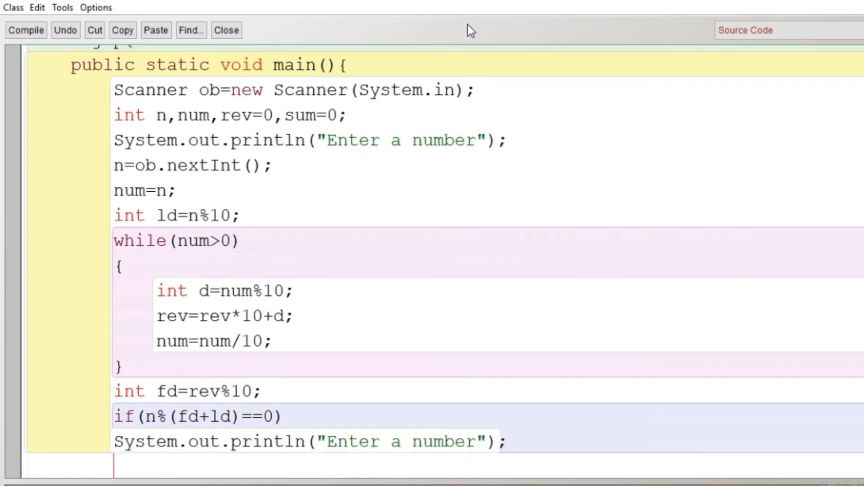
click(393, 442)
text(Its)
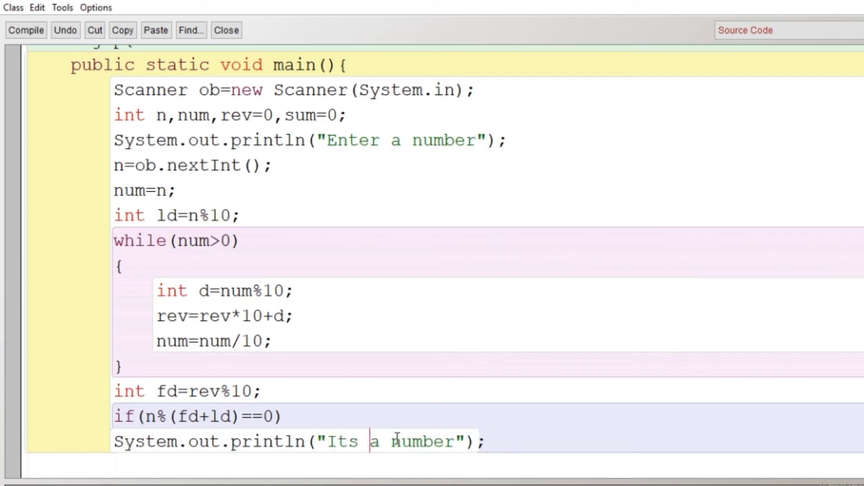
text(Ju)
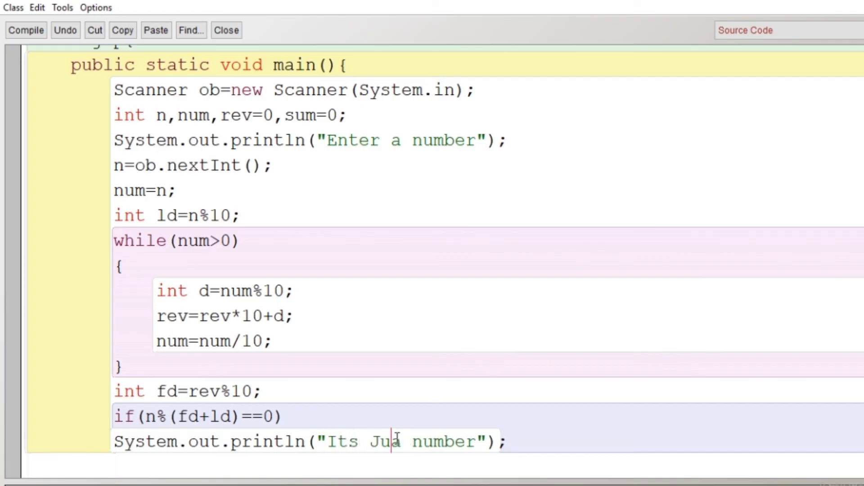
text(piter a)
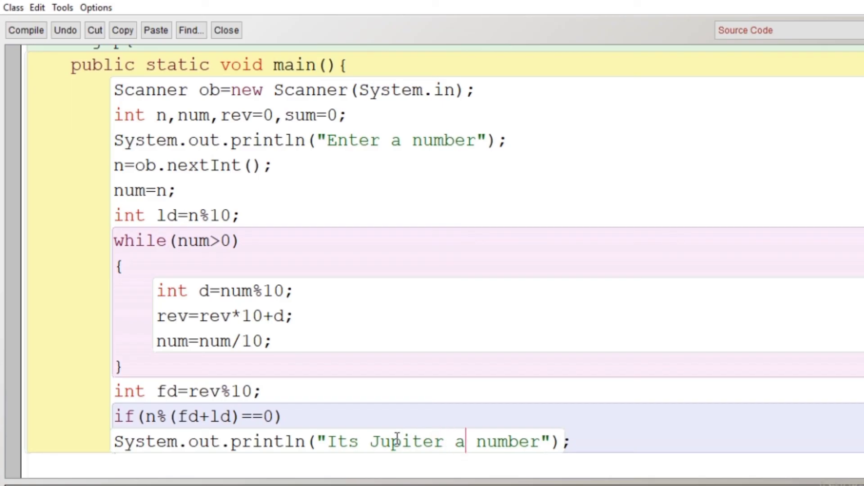
key(Backspace)
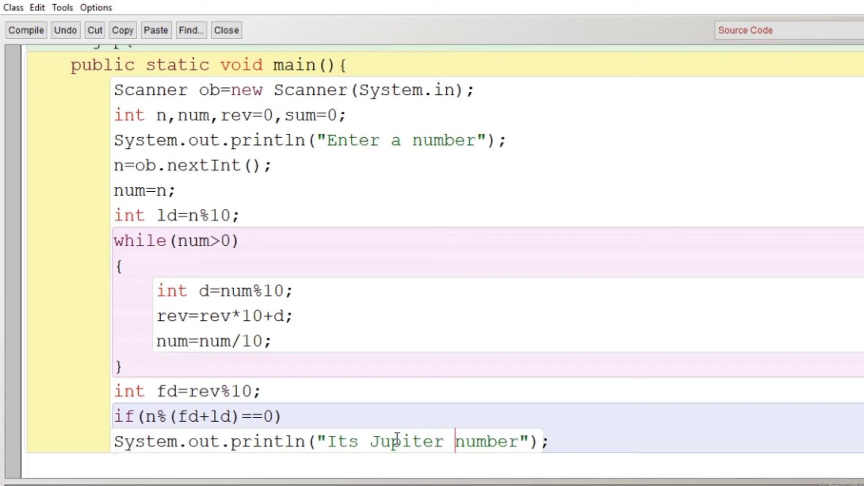
text(a)
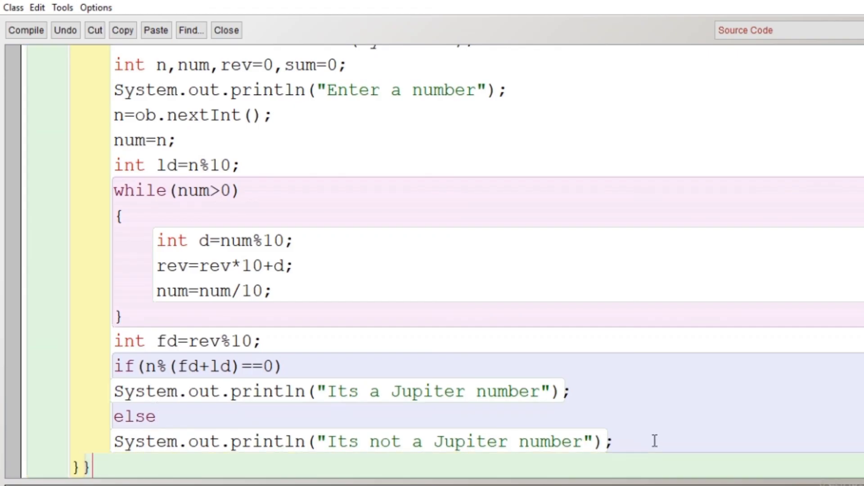
Step: Compile jup, run void main(), and test inputs 126 and 38
click(26, 29)
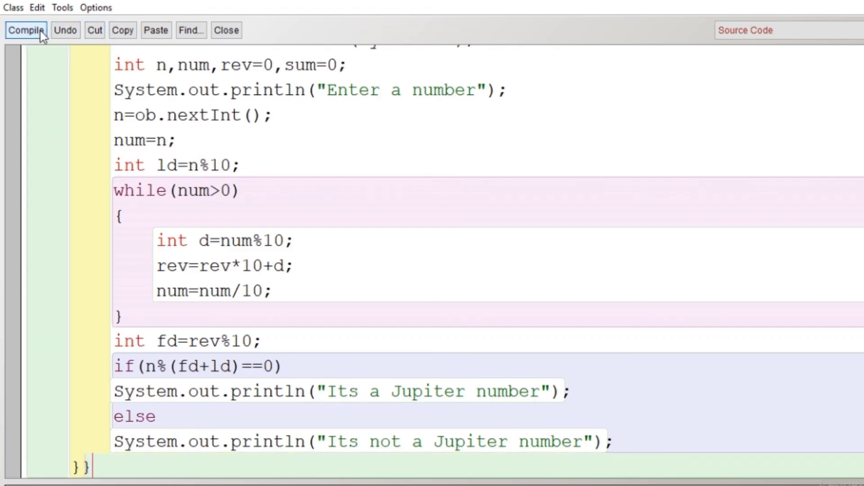
click(226, 30)
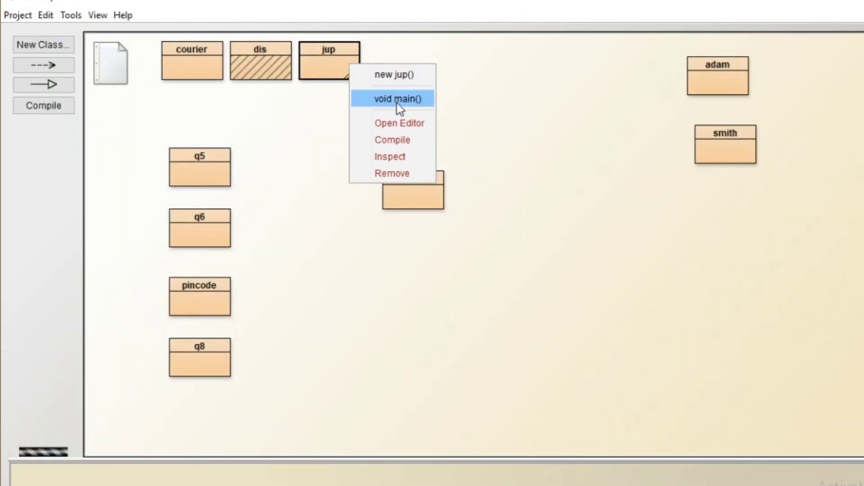
click(396, 98)
text(3)
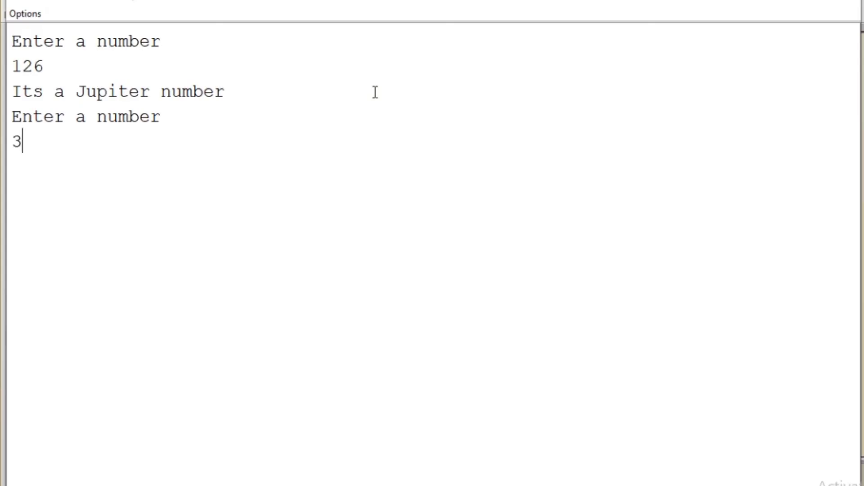
text(8)
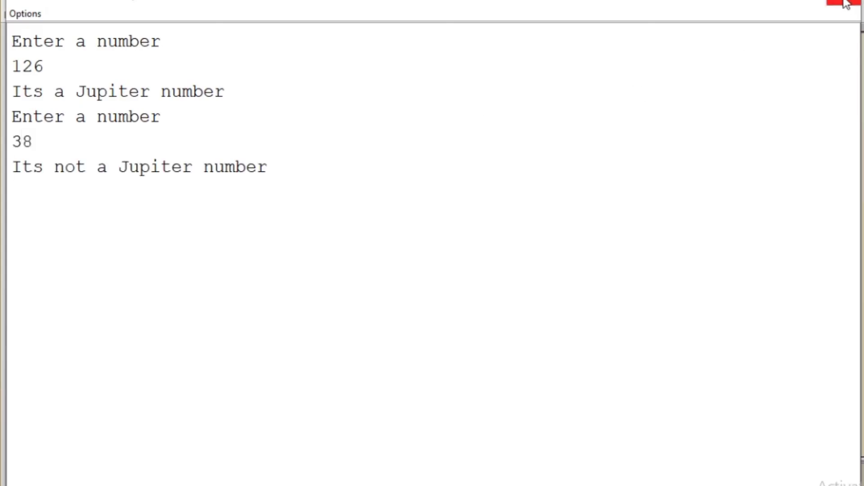